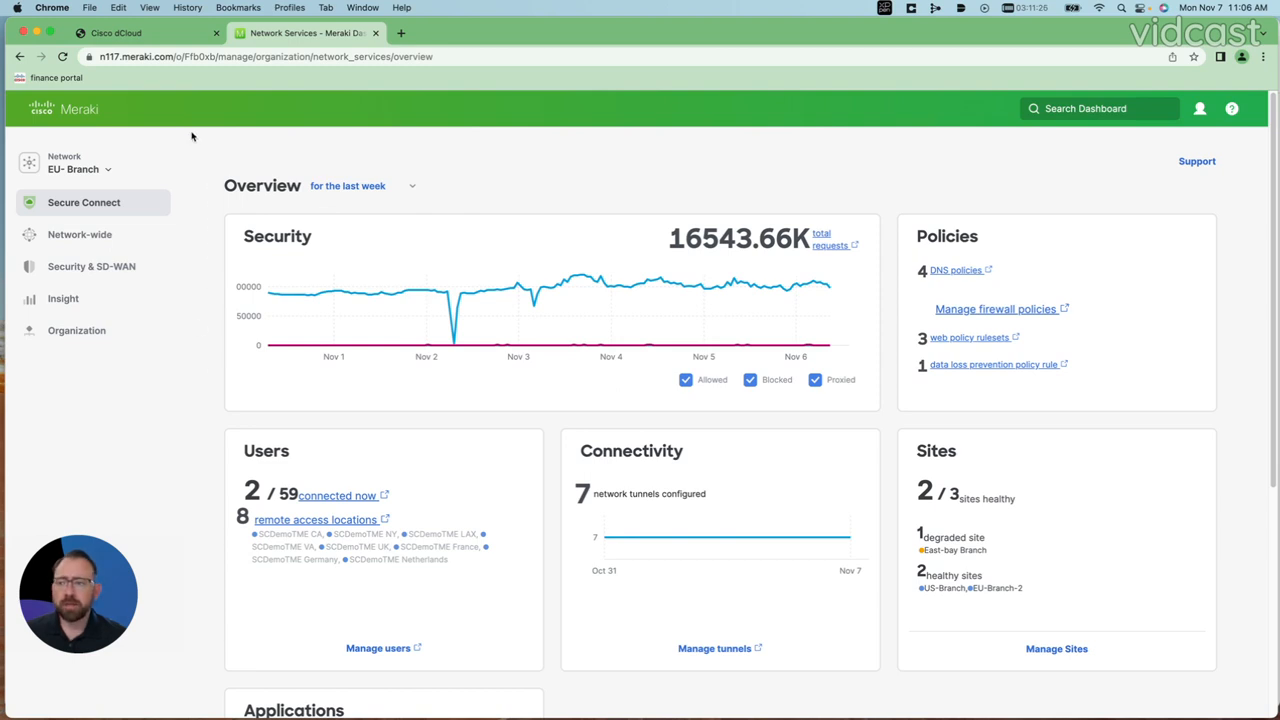
{"action": "mouse_move", "coordinate": [56, 78]}
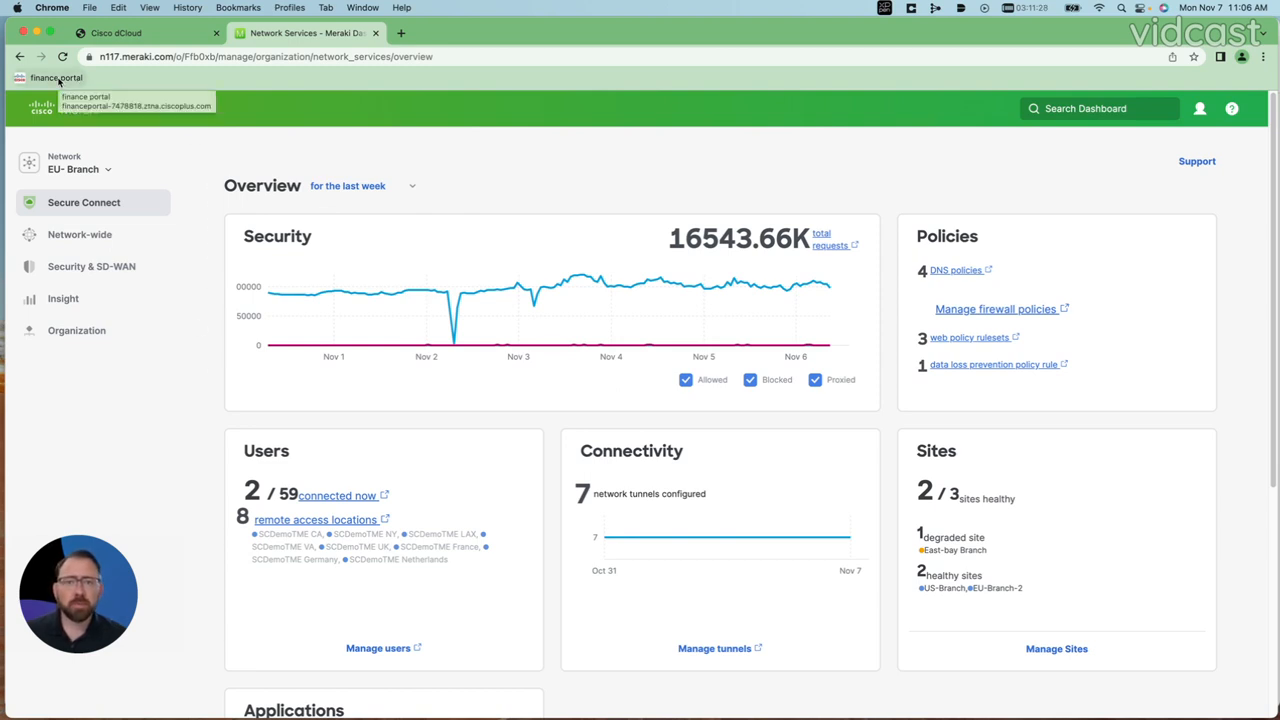
{"action": "left_click", "coordinate": [56, 78]}
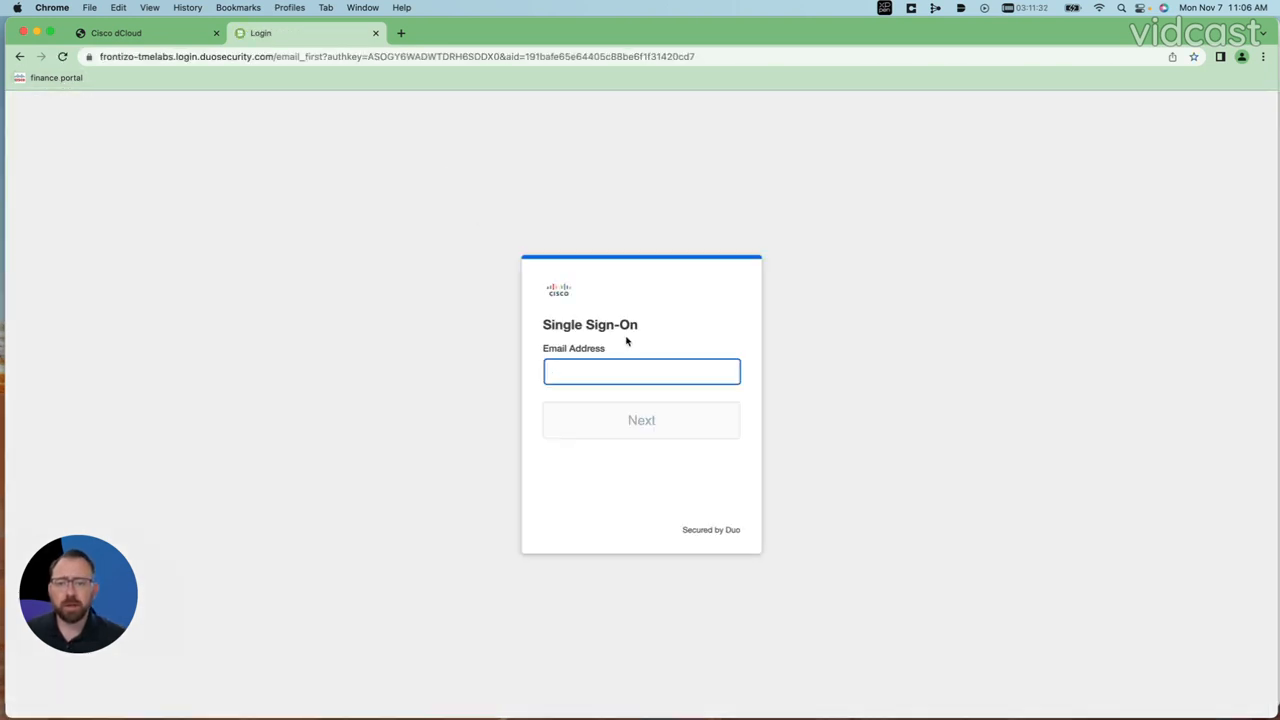
{"action": "left_click", "coordinate": [640, 370]}
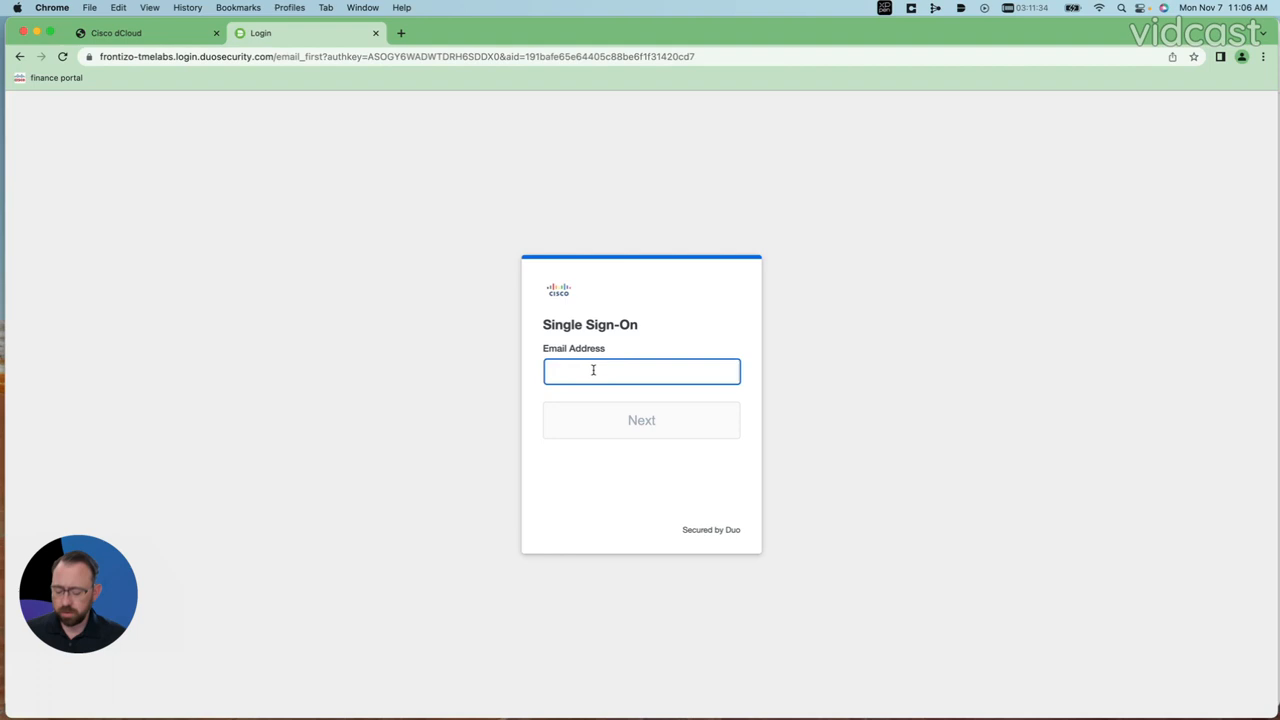
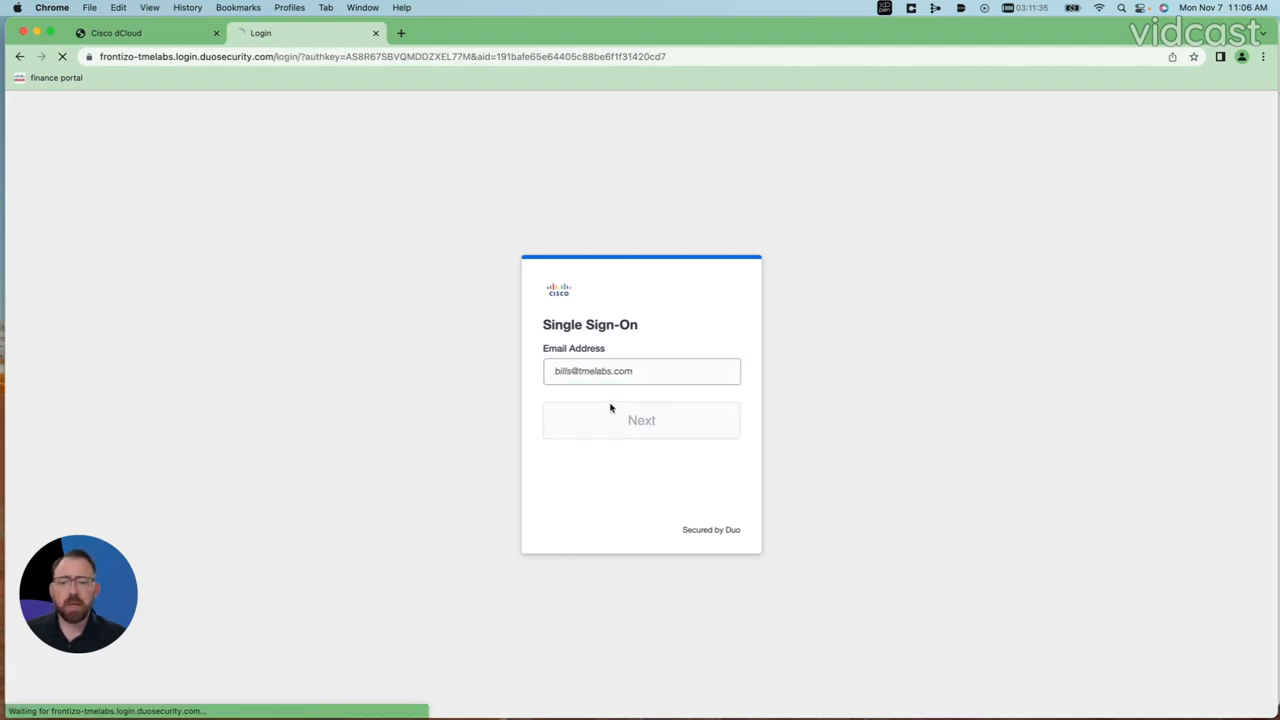
{"action": "left_click", "coordinate": [640, 420]}
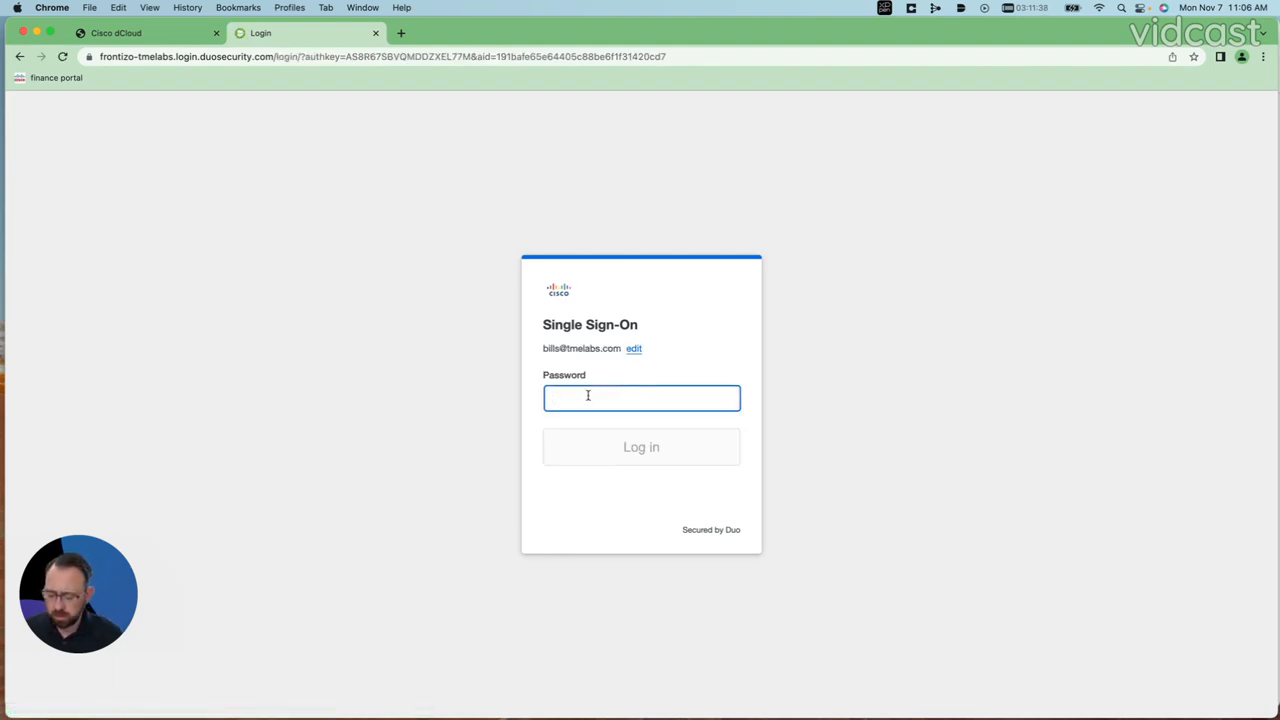
Enter the lab account password and log in to Duo Single Sign-On in Chrome.
{"action": "type", "text": "password"}
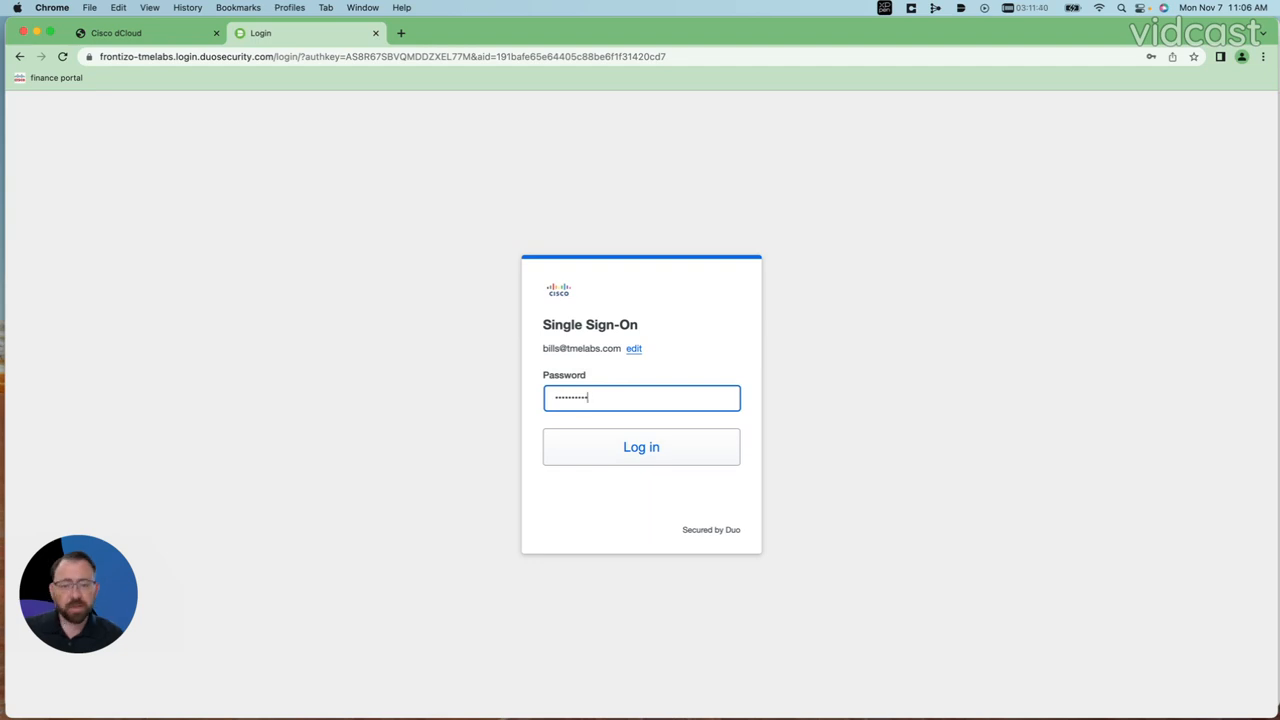
{"action": "left_click", "coordinate": [640, 448]}
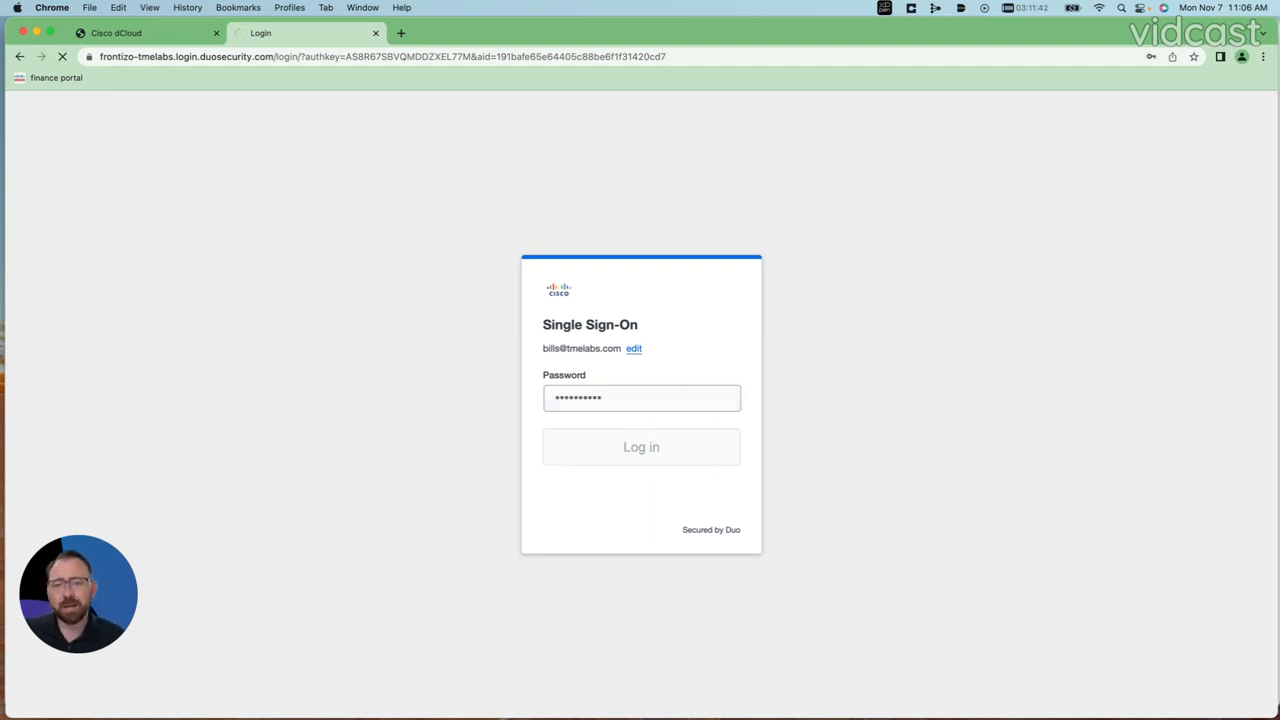
{"action": "left_click", "coordinate": [640, 448]}
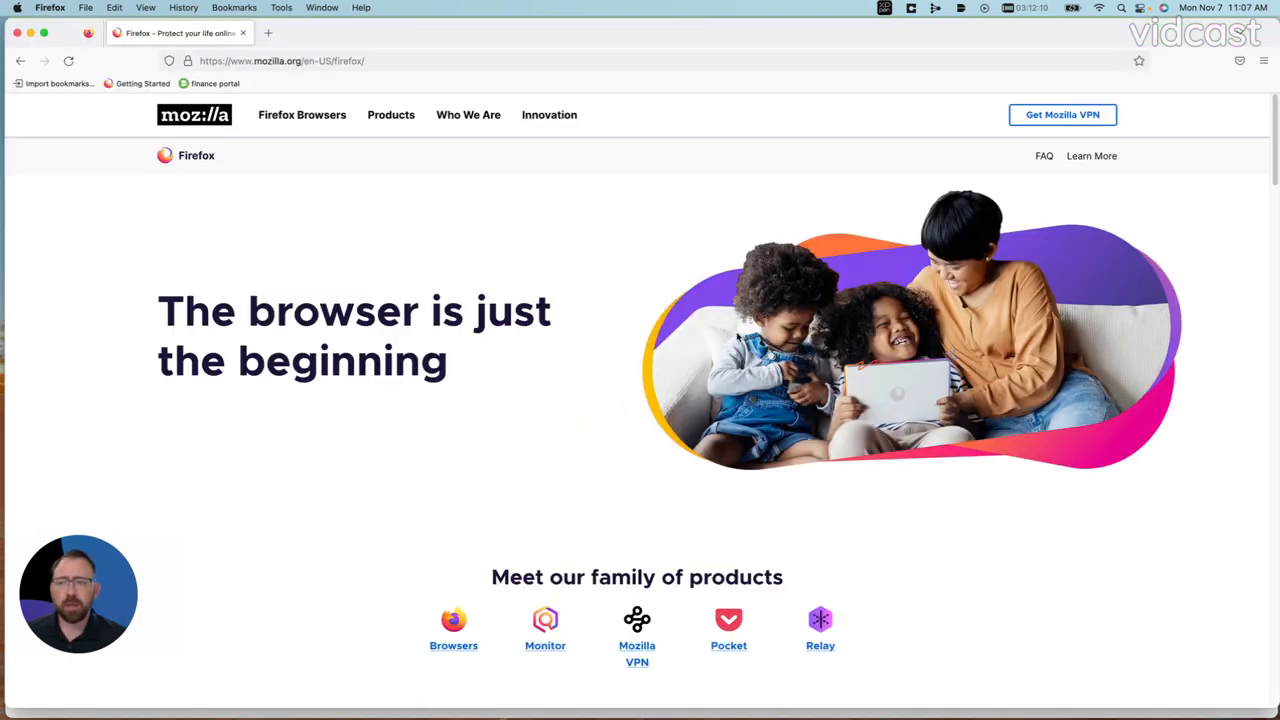
Launch the finance portal in Firefox, submit the saved email and password, and decline saving the password.
{"action": "left_click", "coordinate": [216, 84]}
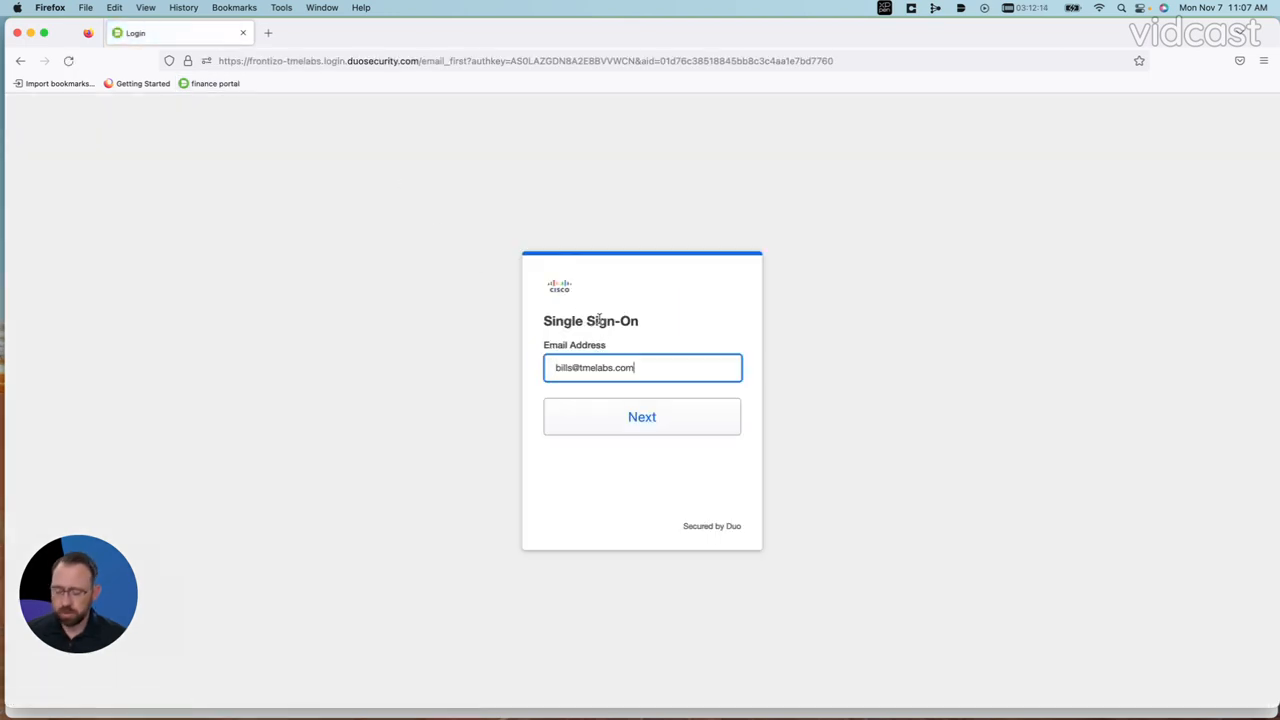
{"action": "left_click", "coordinate": [642, 418]}
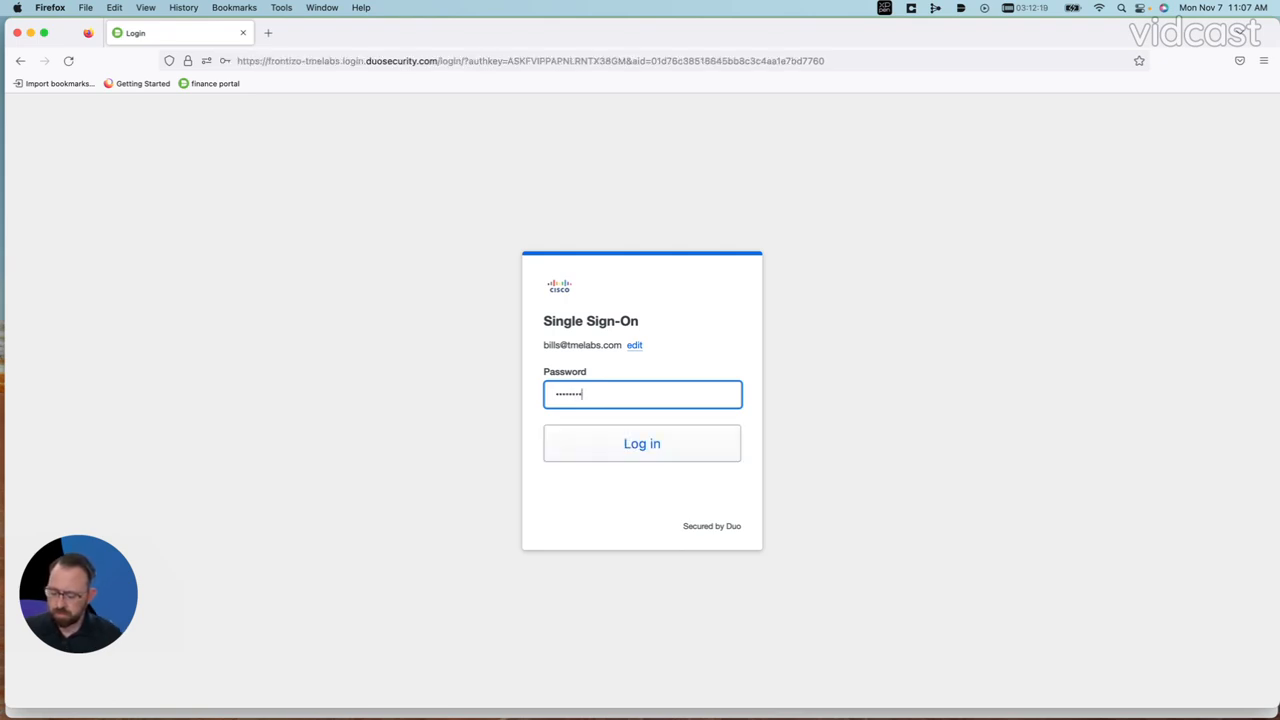
{"action": "left_click", "coordinate": [640, 444]}
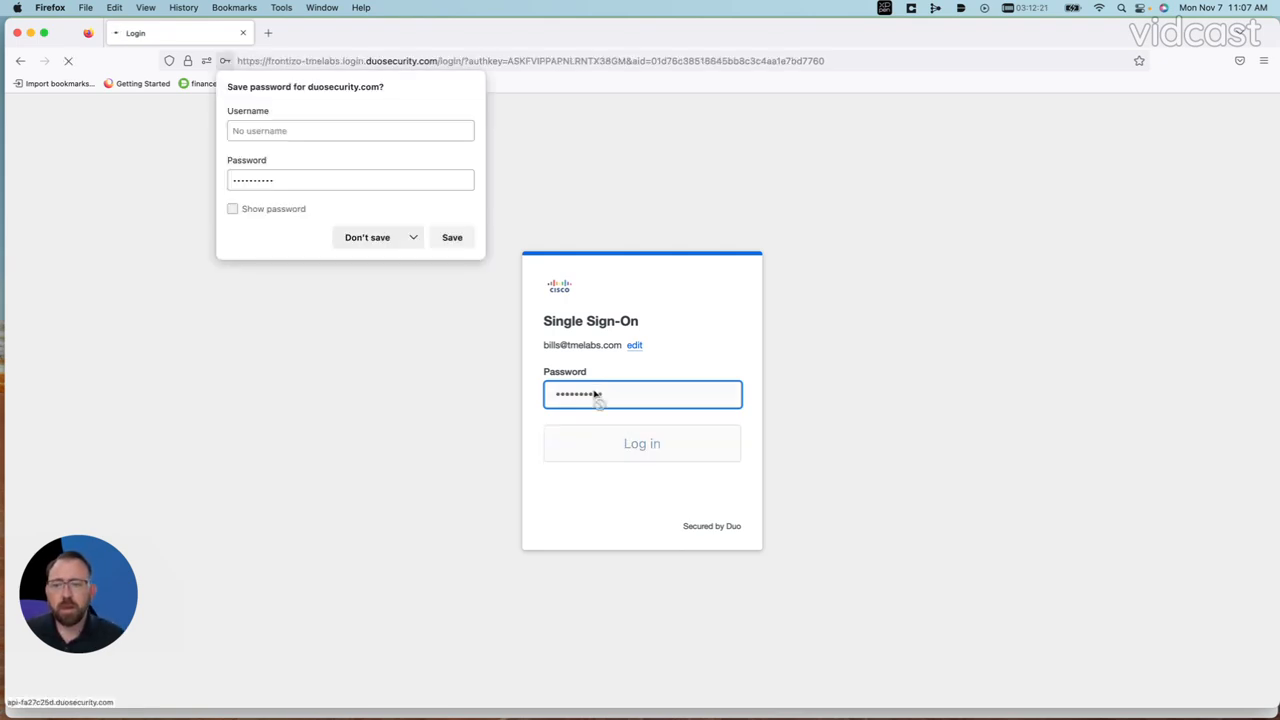
{"action": "left_click", "coordinate": [640, 444]}
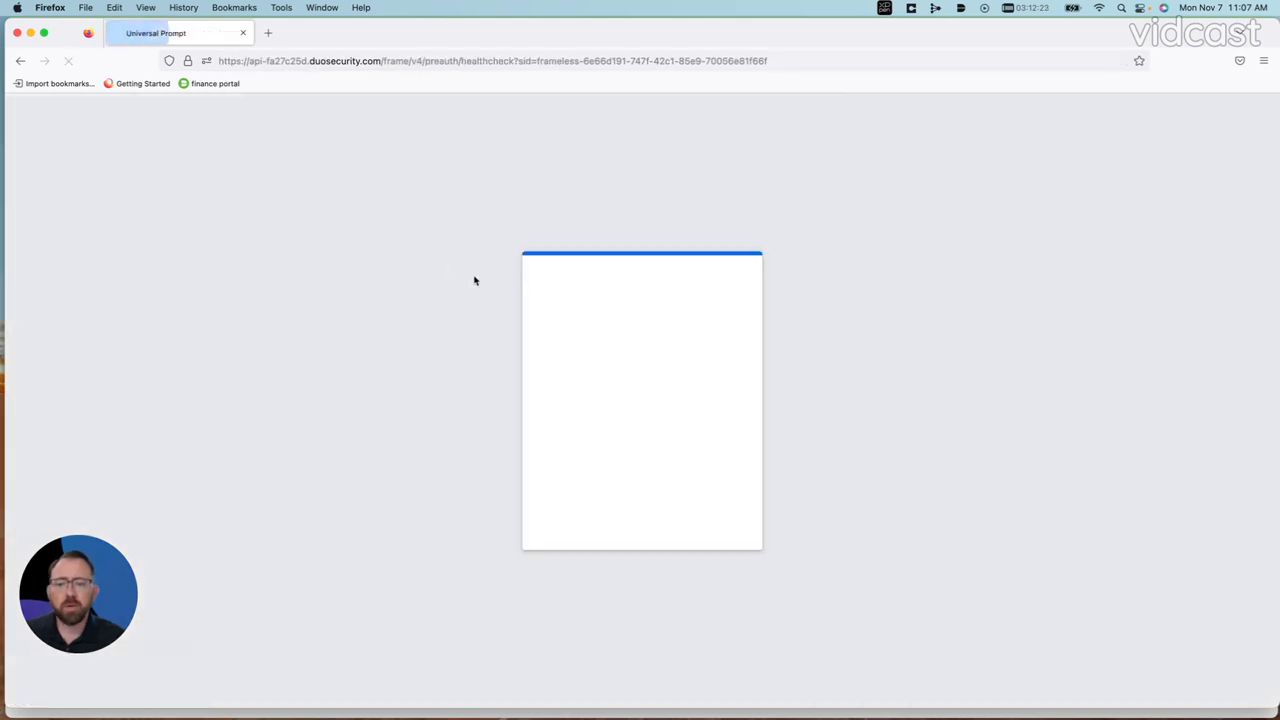